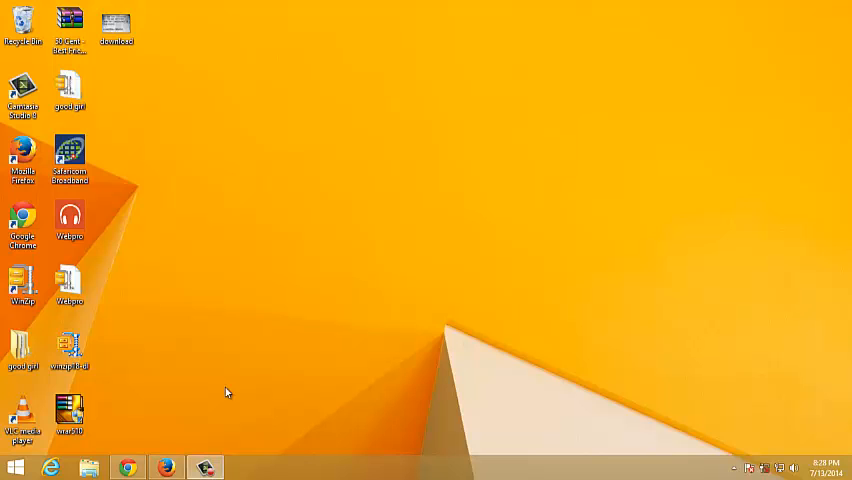
# Launch Notepad by searching 'notepad' from the Start screen, then close the empty window.
pyautogui.click(12, 466)
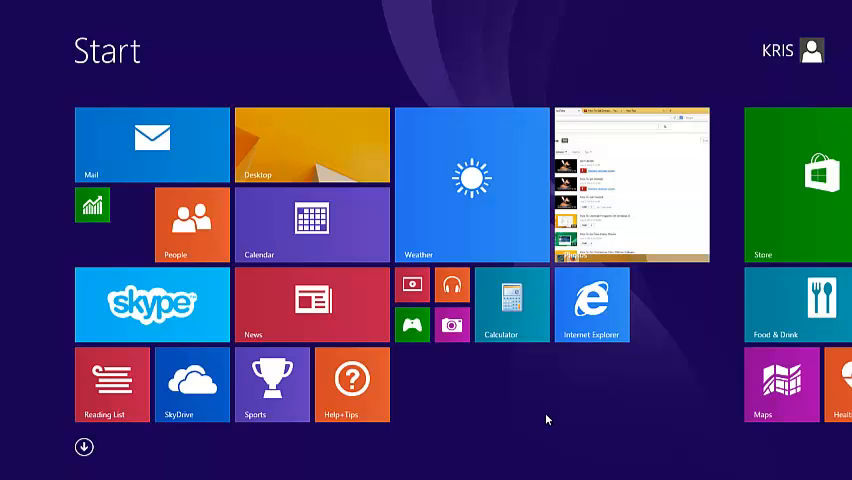
pyautogui.write('notepad')
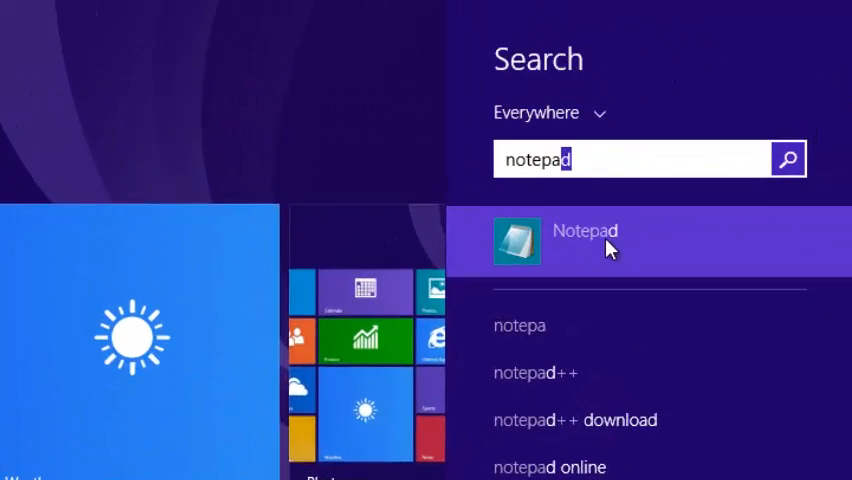
pyautogui.click(584, 232)
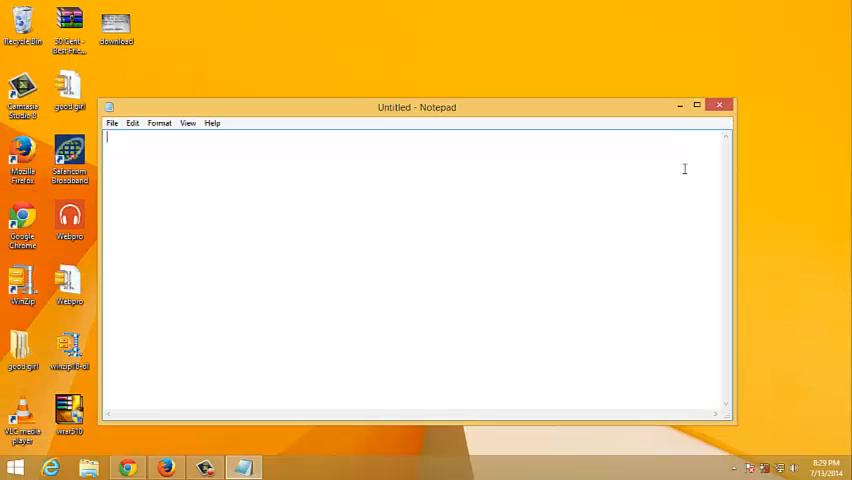
pyautogui.click(720, 104)
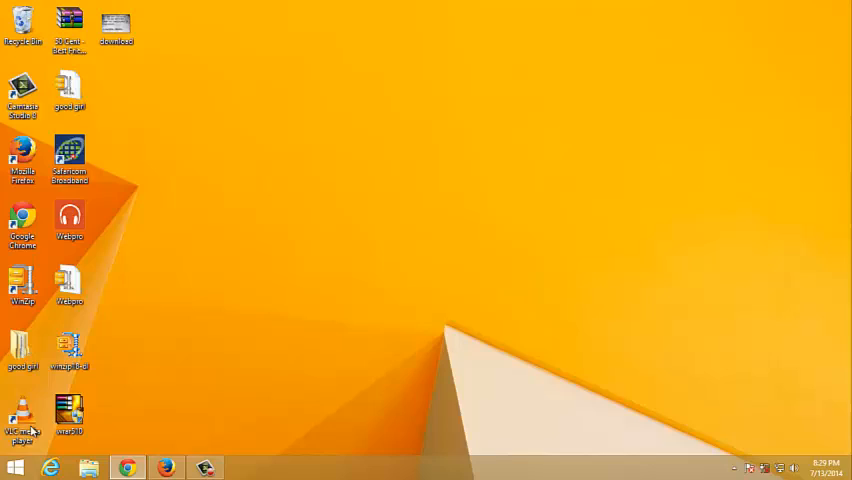
# Return to the Start screen's All Apps list scrolled right to Windows Accessories.
pyautogui.click(12, 468)
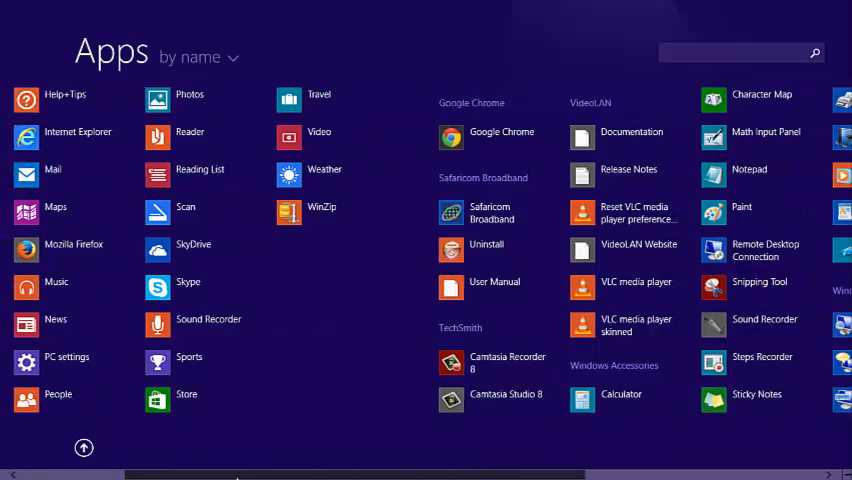
pyautogui.hscroll(3)
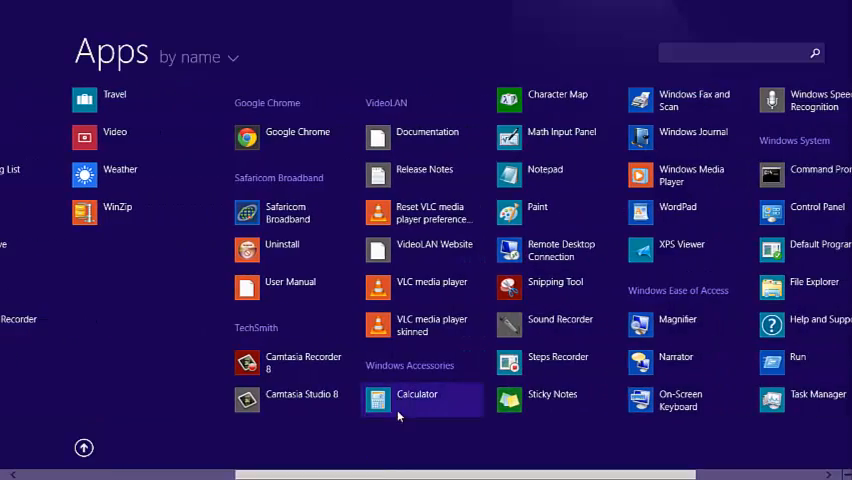